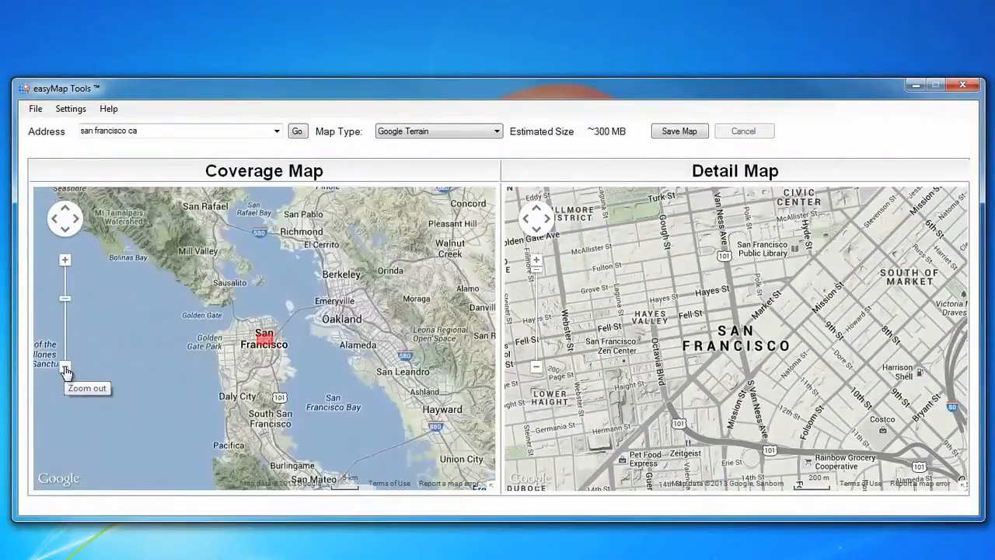
- Glance at easyMap Tools' settings options and zoom the coverage map out to the bay area
left_click(66, 366)
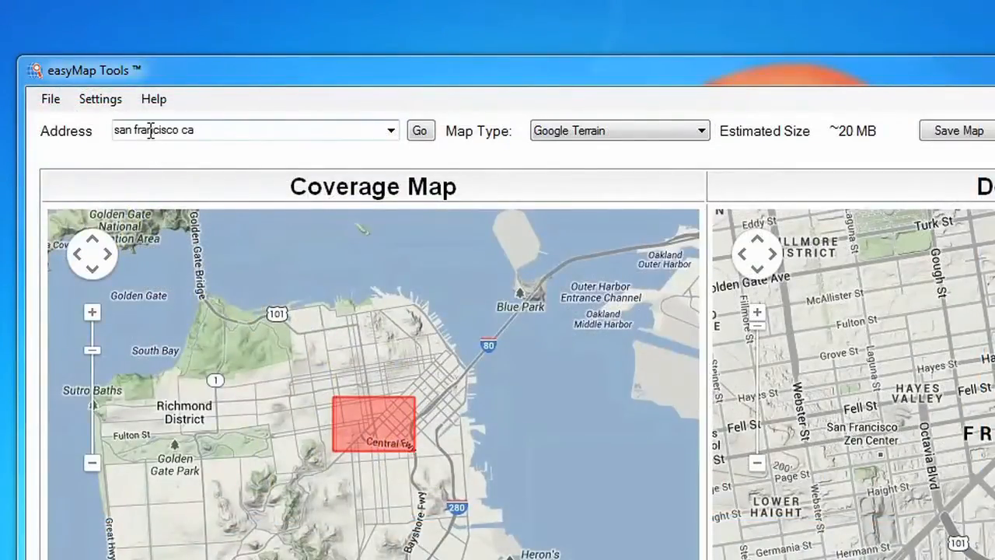
left_click(100, 99)
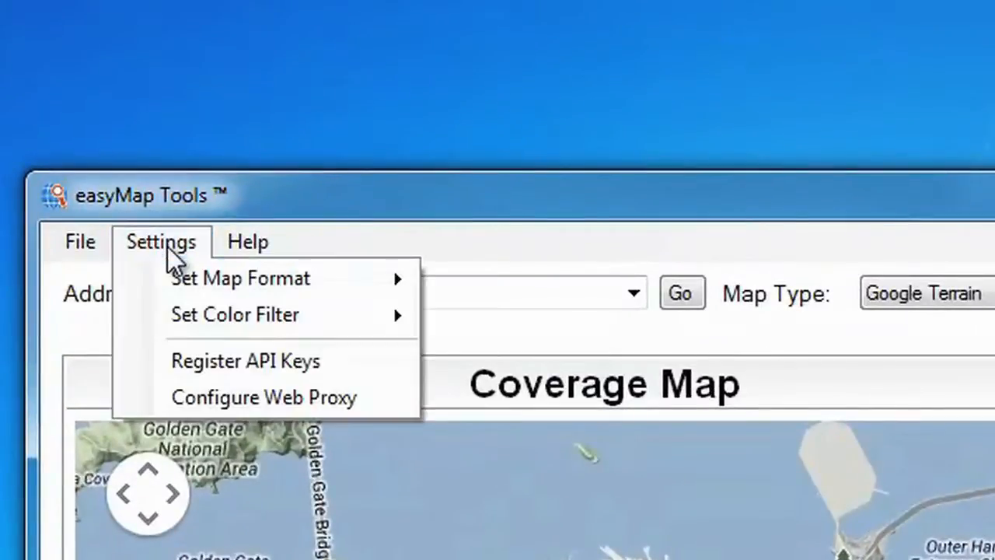
left_click(245, 359)
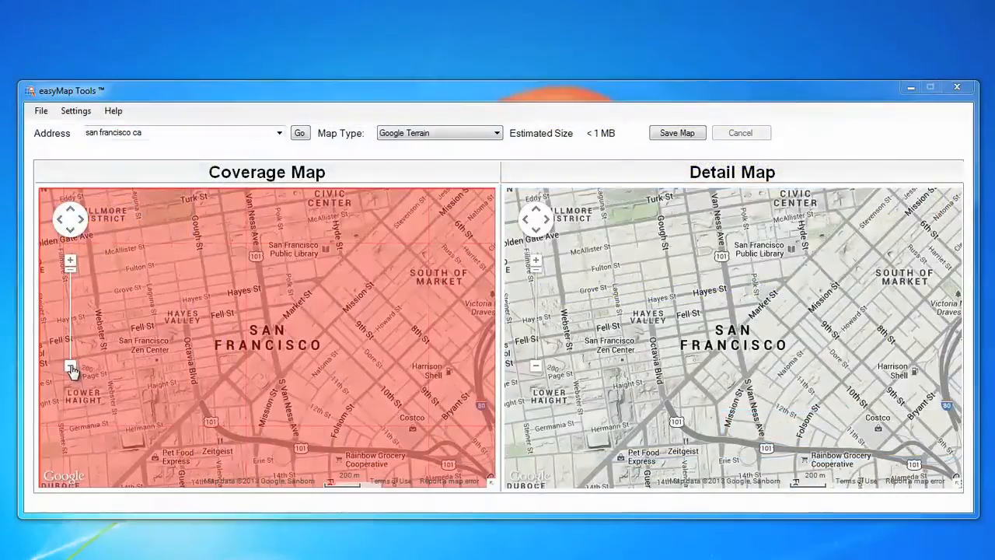
left_click(70, 366)
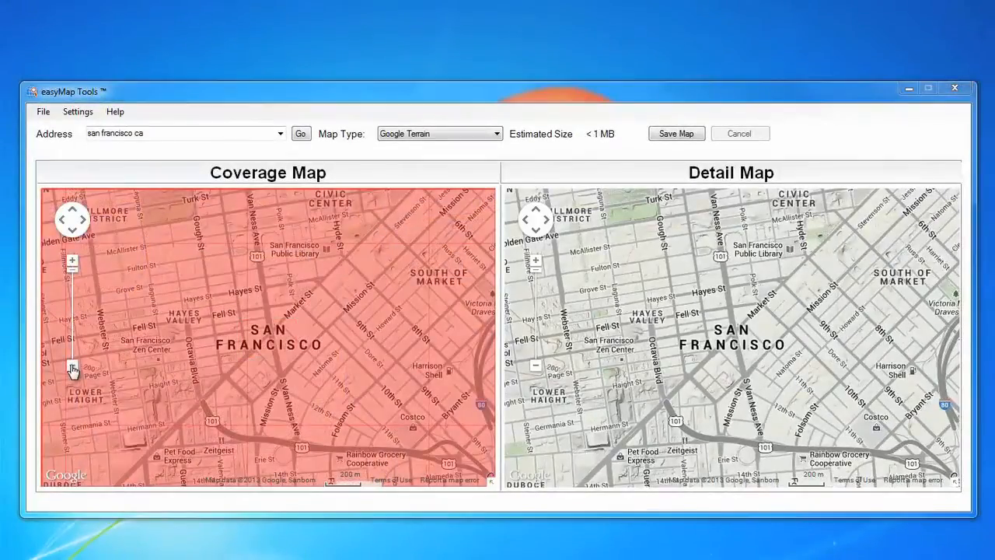
left_click(71, 365)
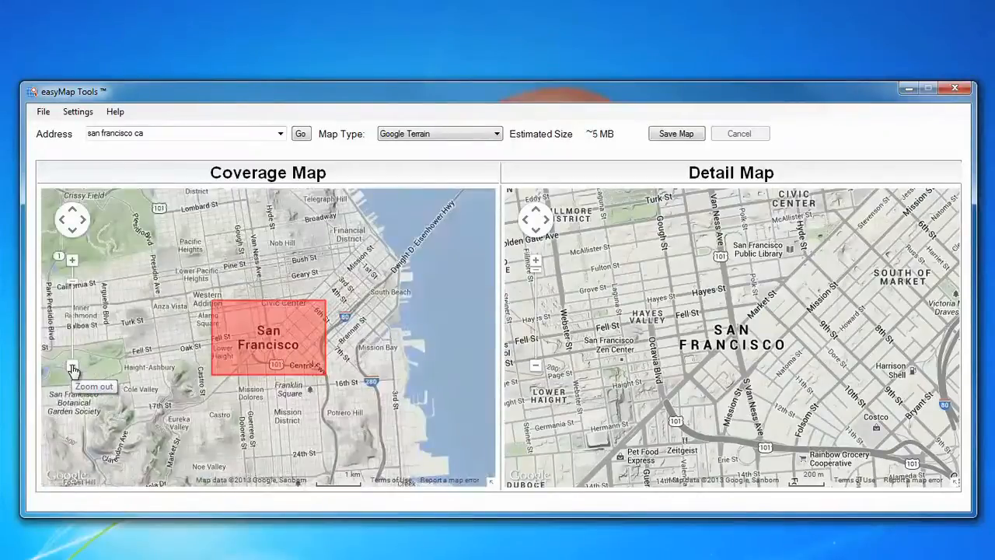
left_click(72, 367)
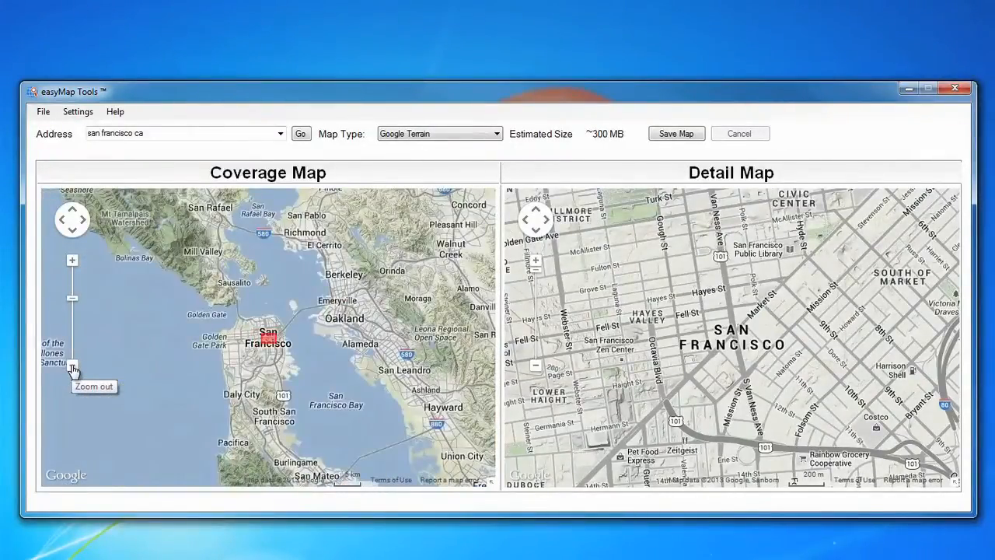
left_click(72, 366)
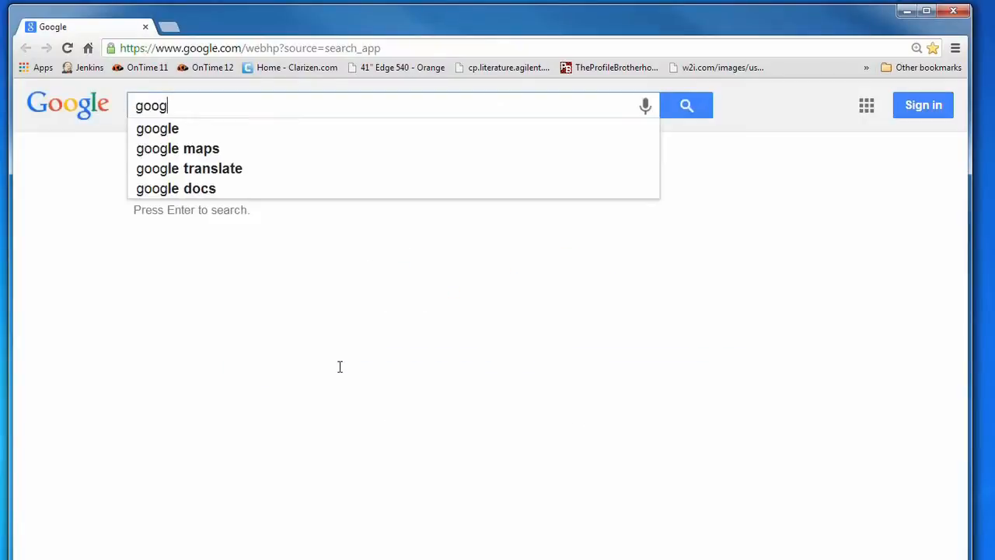
- Search for google maps, sign in to Google and begin creating a new Google Account
left_click(177, 149)
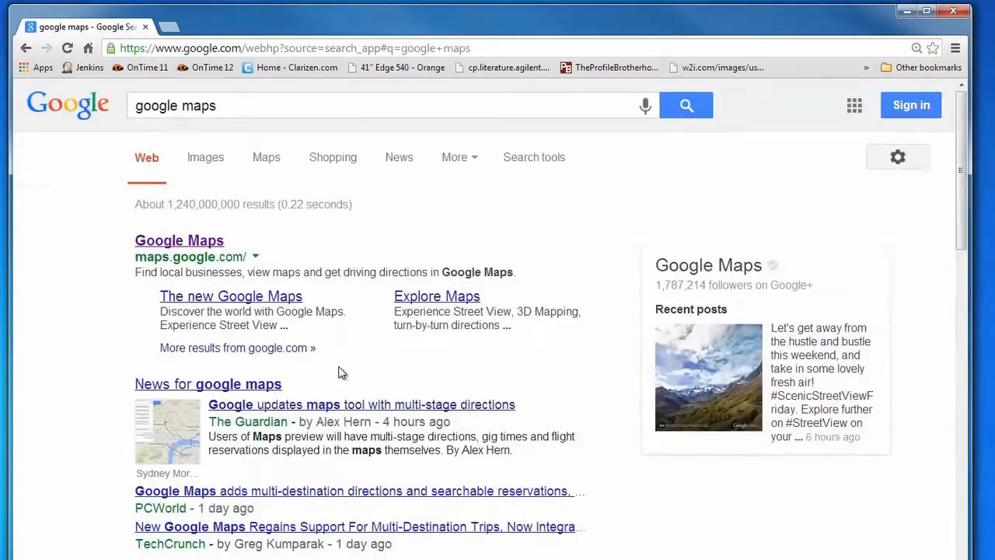
left_click(179, 240)
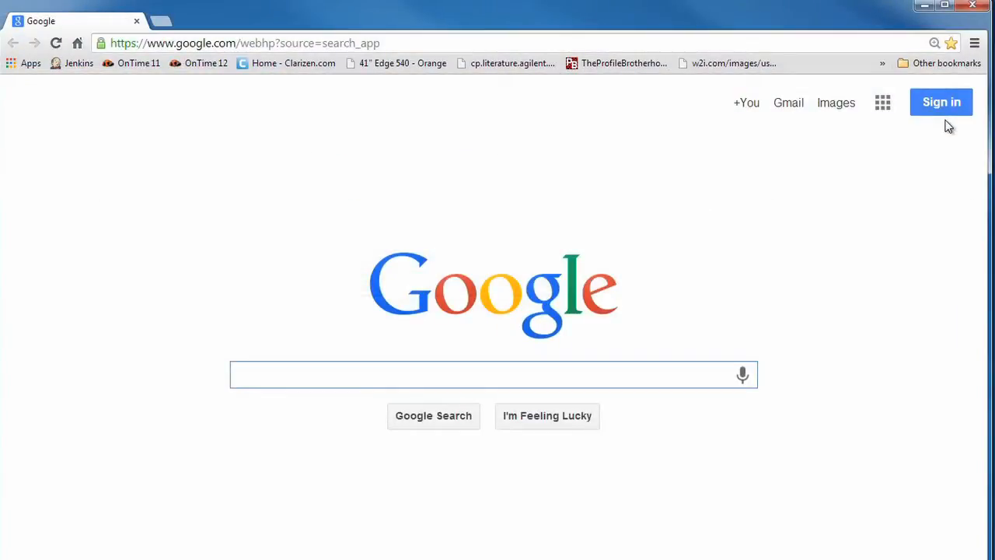
left_click(941, 102)
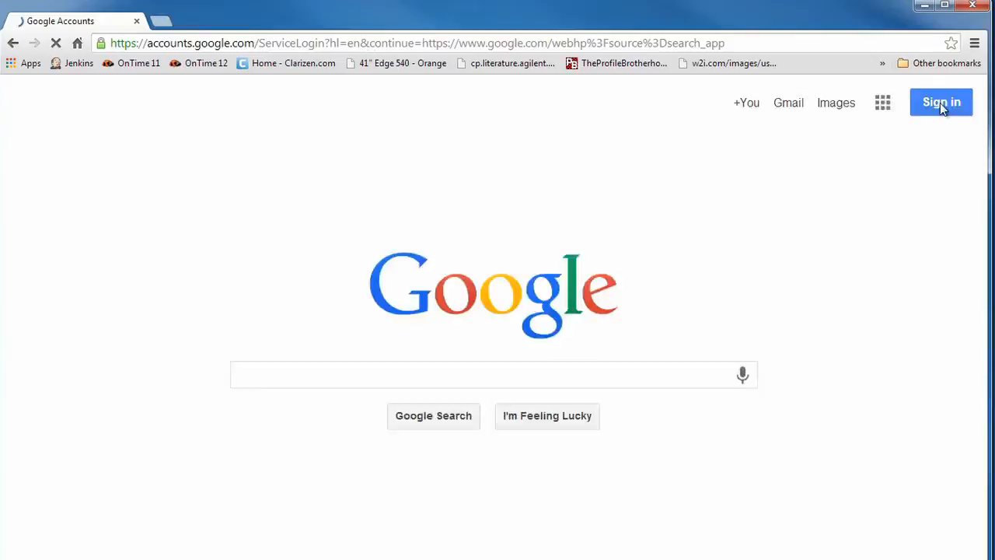
left_click(940, 102)
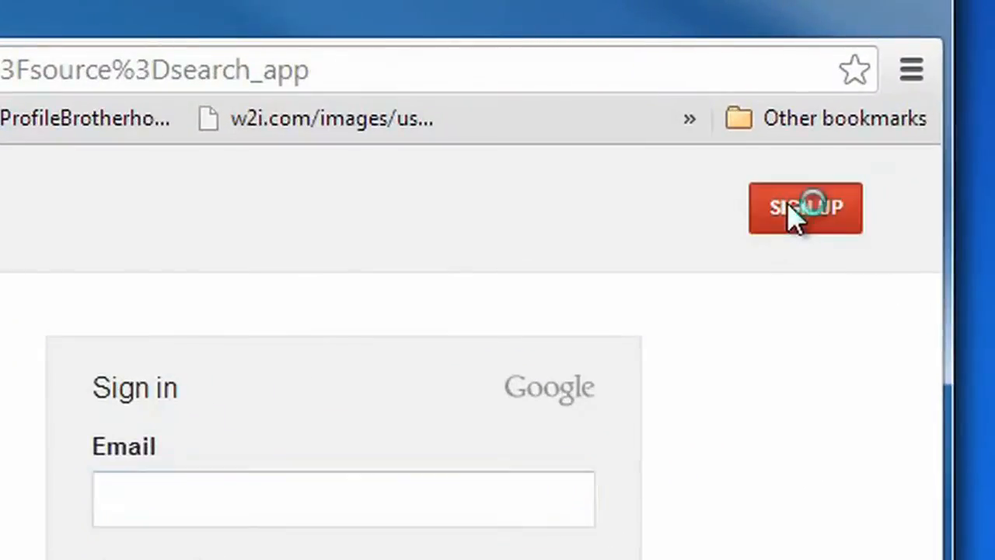
left_click(805, 207)
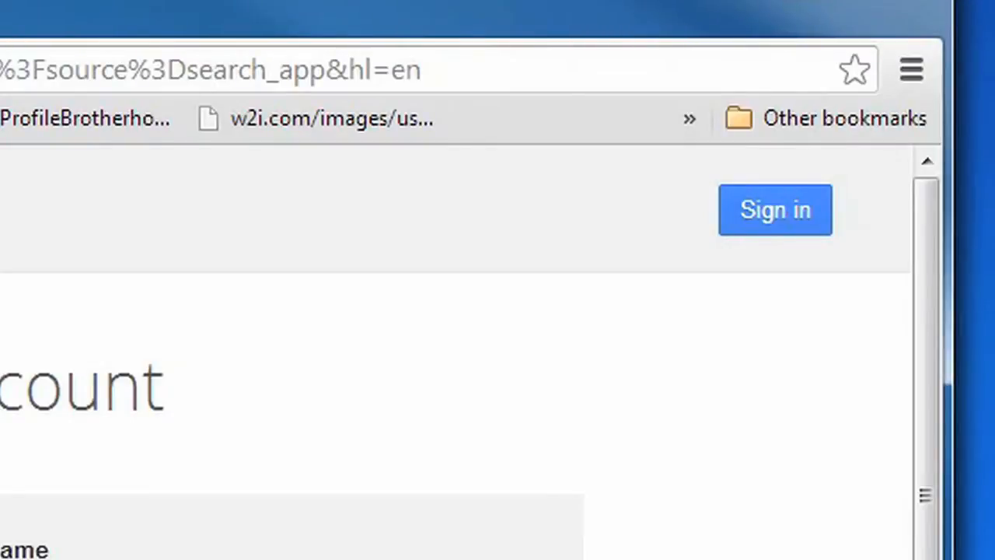
type("Jan")
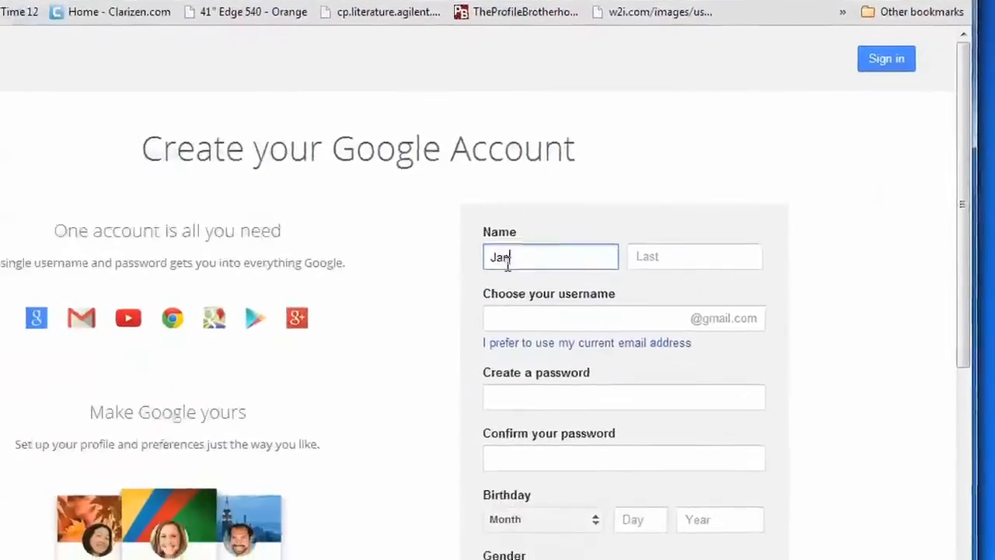
type("D")
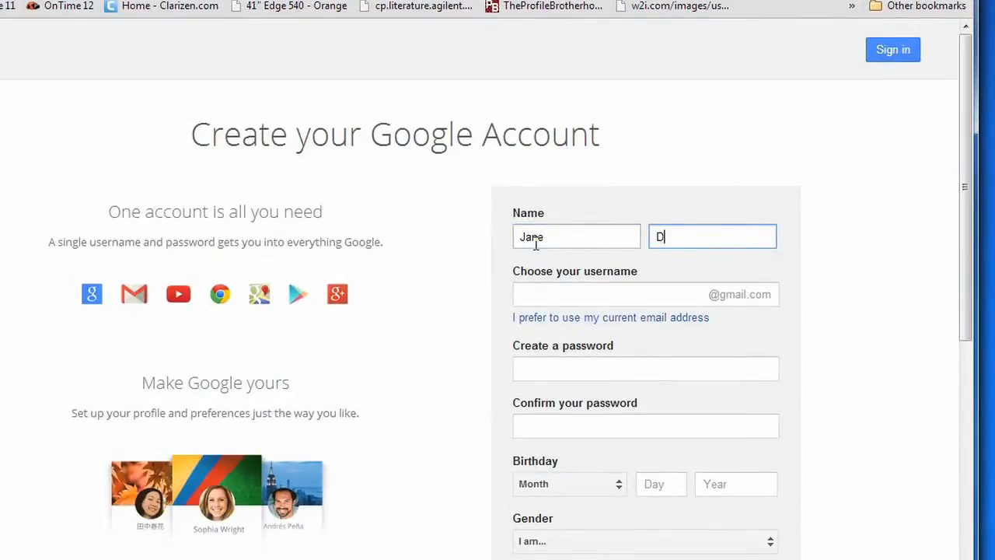
scroll("down", 3)
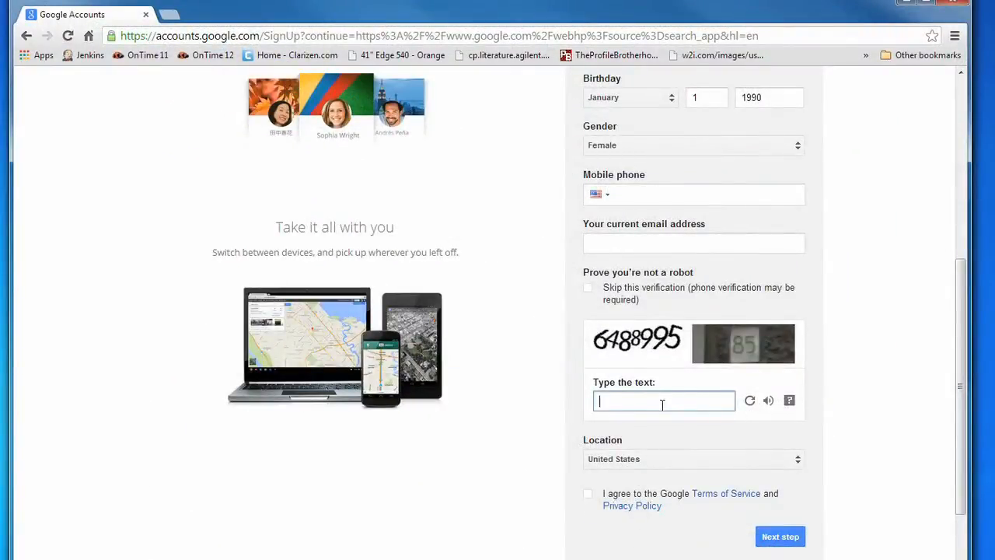
type("6488995 8")
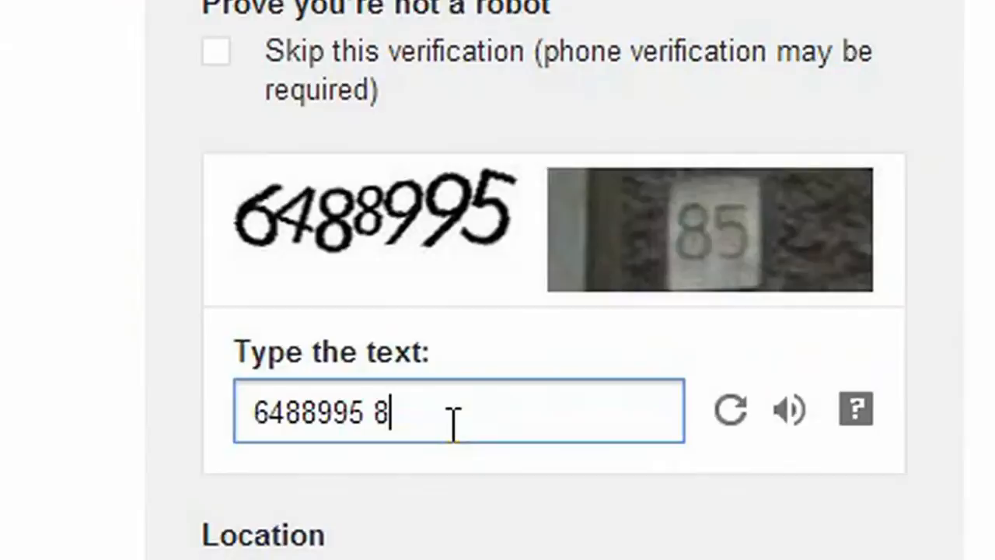
type("5")
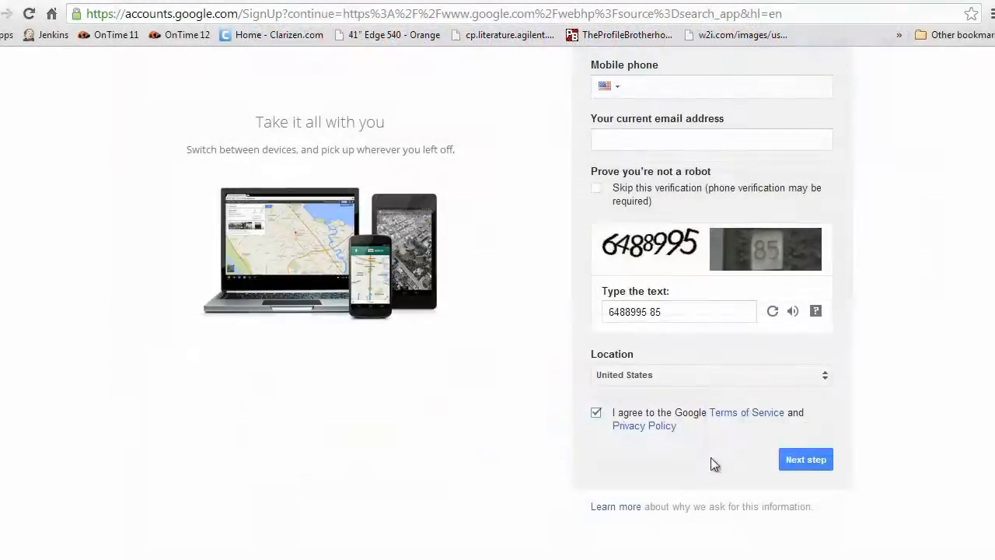
left_click(805, 459)
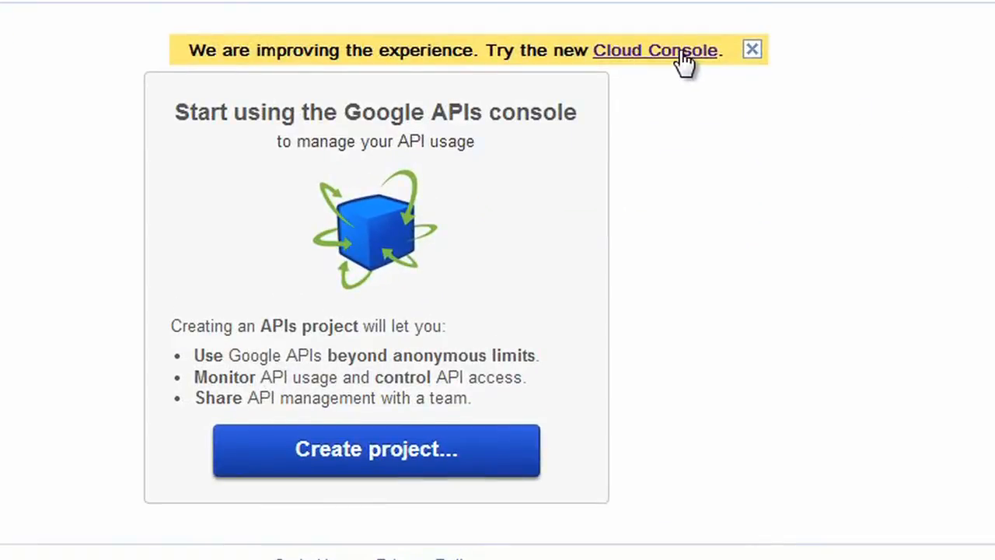
- Switch to the new Cloud Console and create the project 'My Cloud Project' with terms accepted
left_click(655, 50)
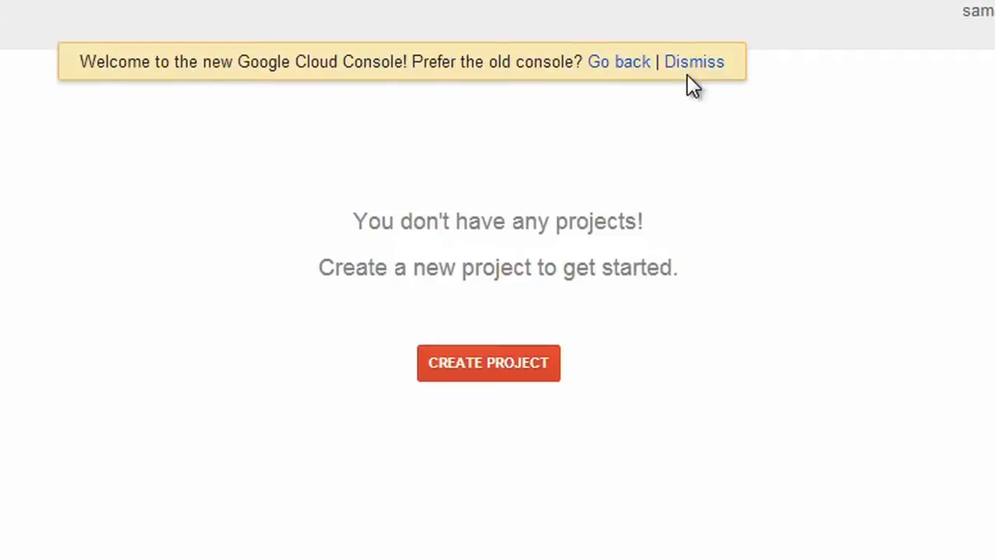
left_click(693, 62)
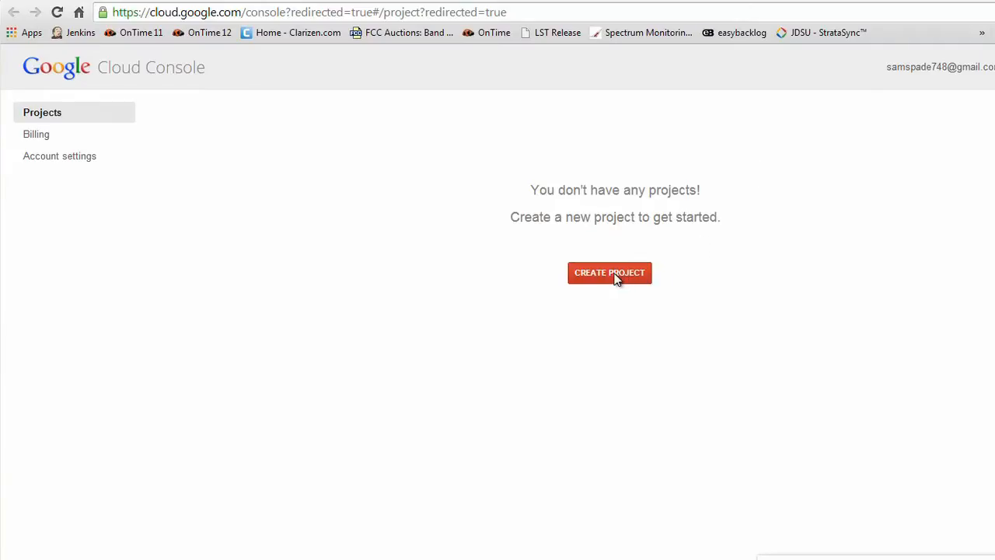
left_click(610, 272)
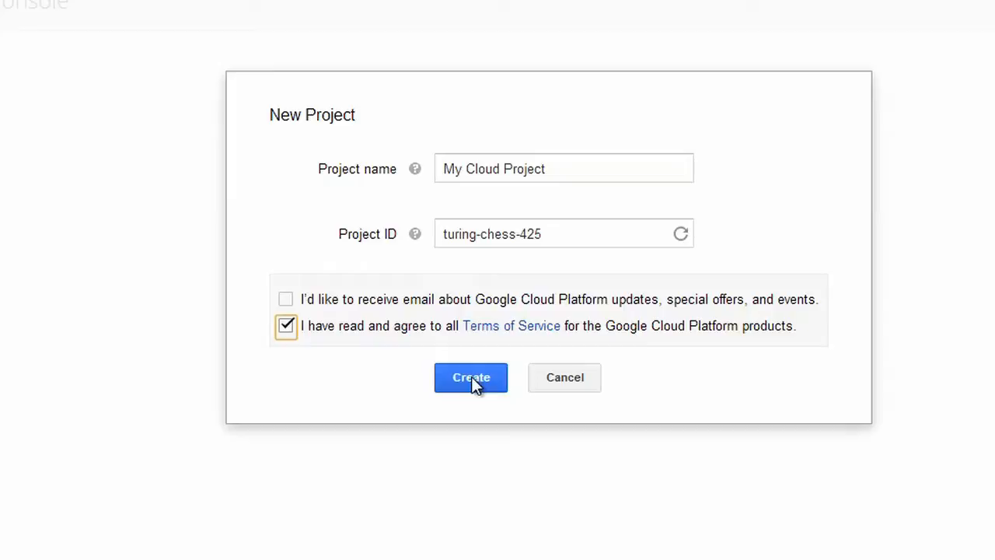
left_click(471, 377)
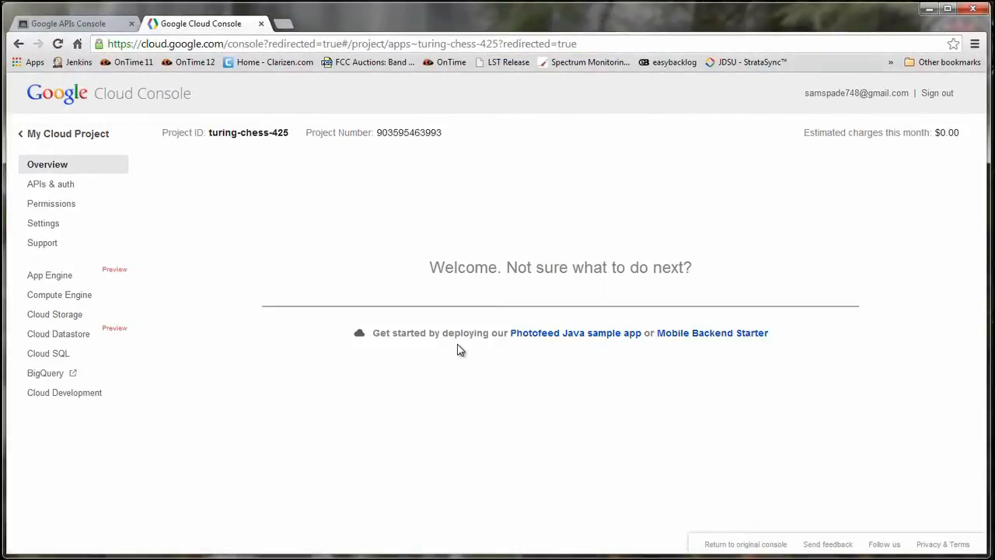
- Enable Google Maps API v3 in the project's API list, accepting its terms of service
left_click(50, 184)
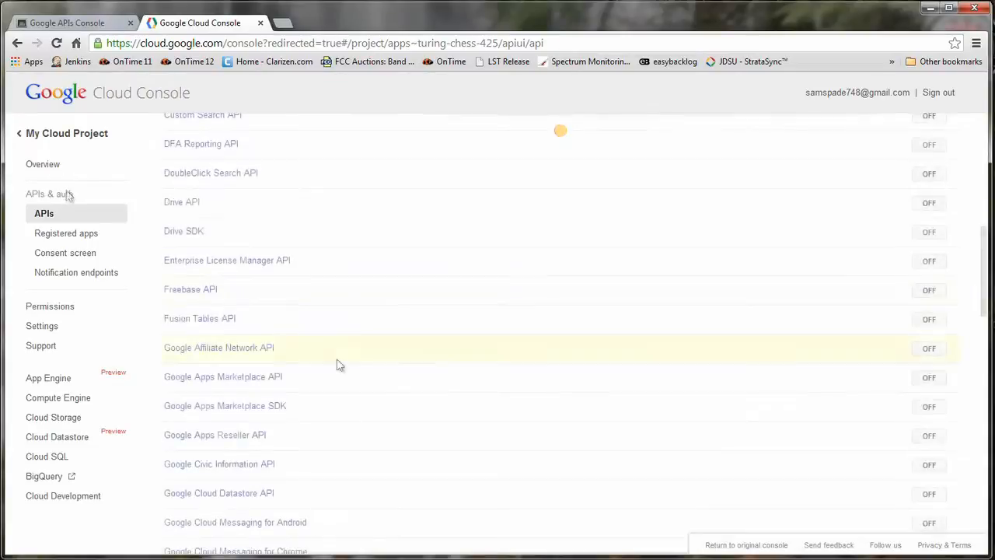
scroll("down", 3)
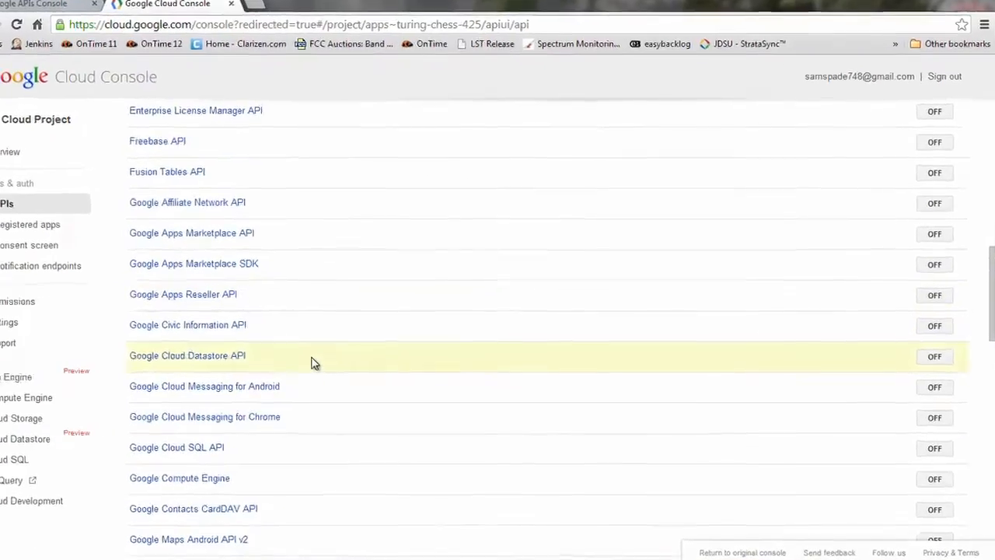
scroll("down", 3)
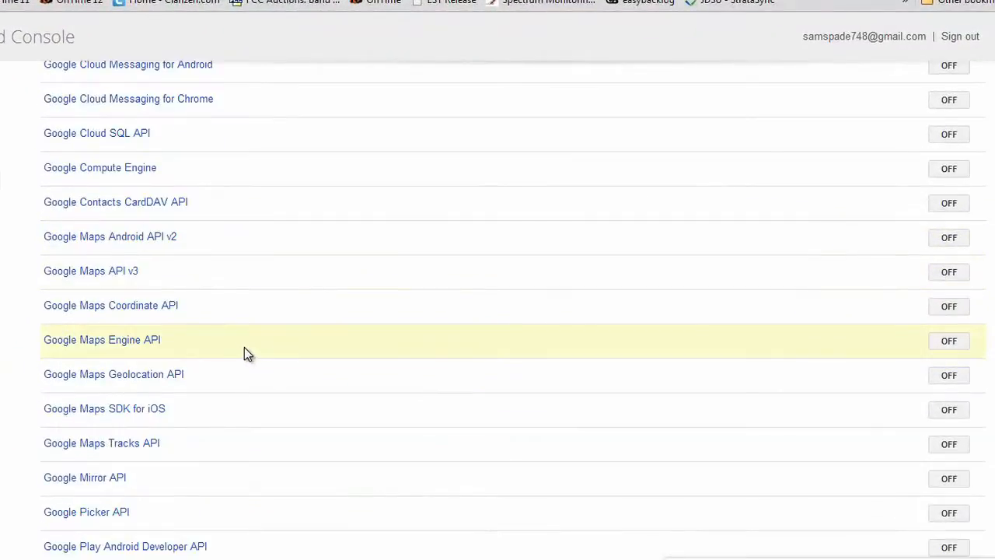
mouse_move(758, 282)
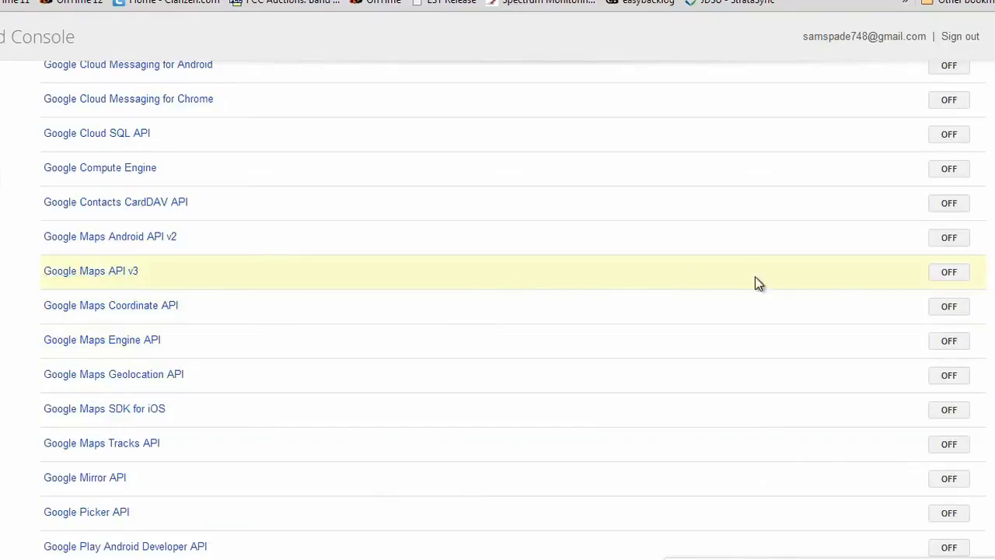
left_click(949, 272)
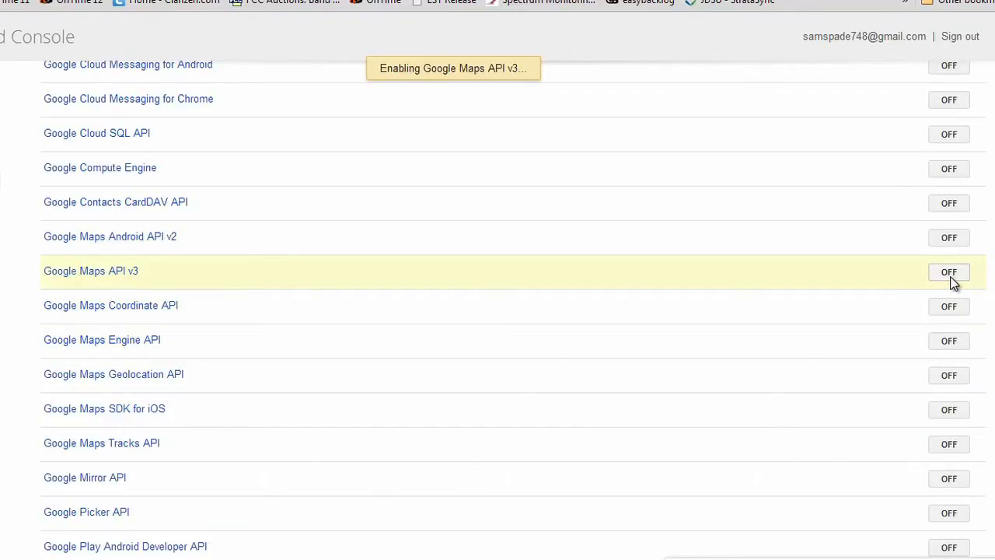
left_click(949, 271)
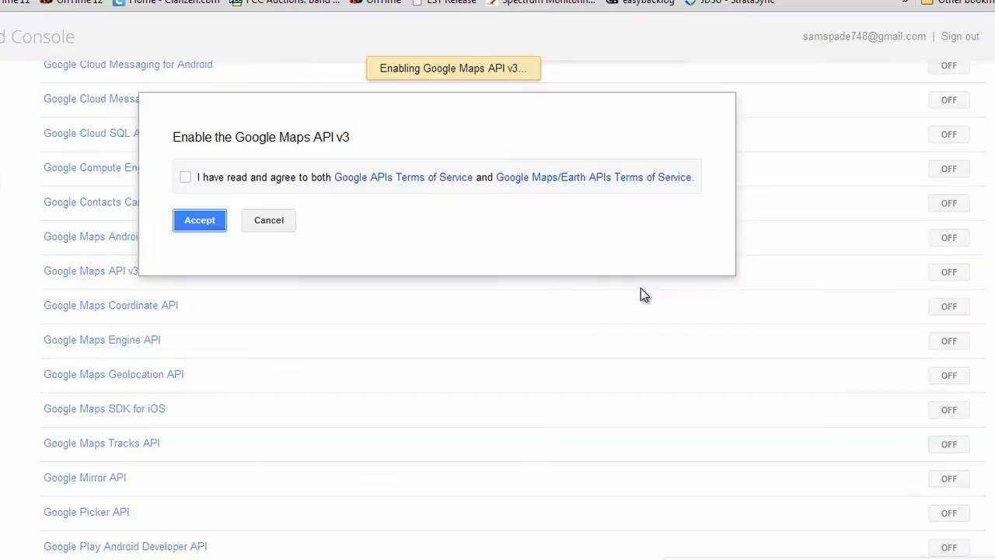
left_click(185, 176)
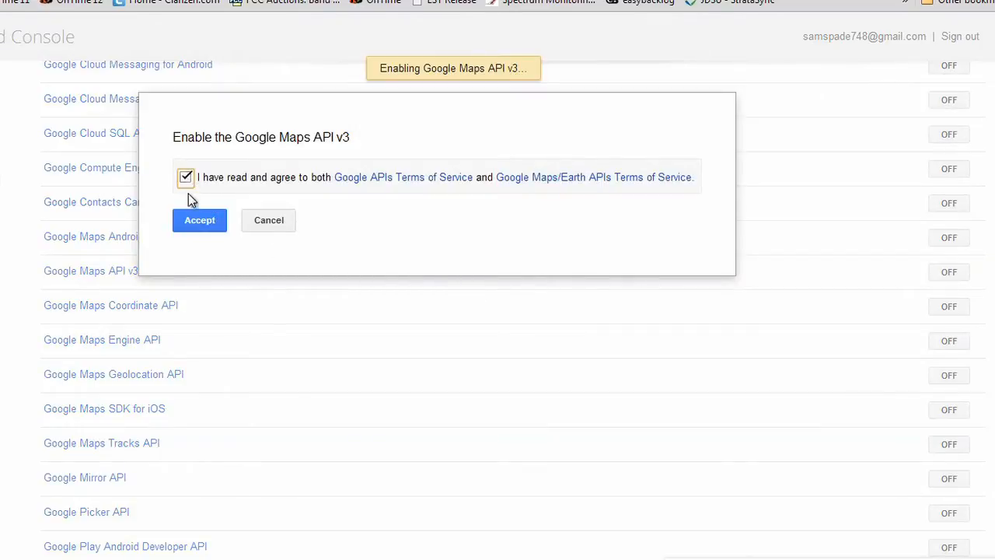
left_click(199, 220)
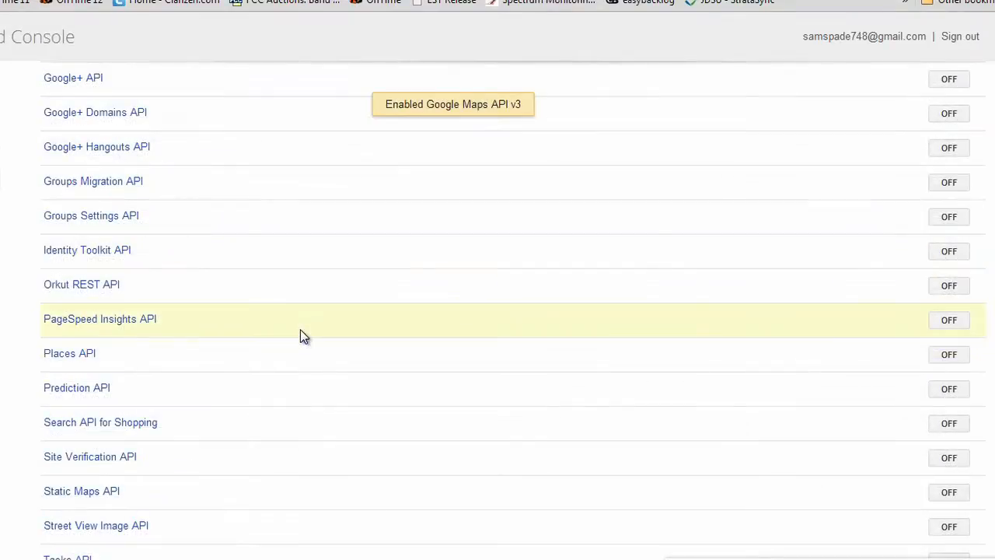
- Enable the Static Maps API for the project
scroll("down", 3)
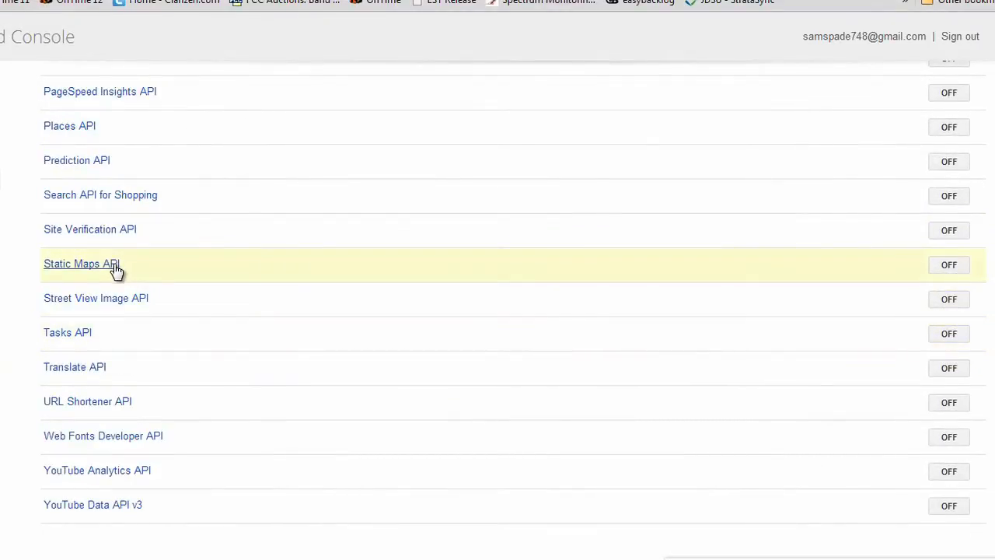
mouse_move(870, 271)
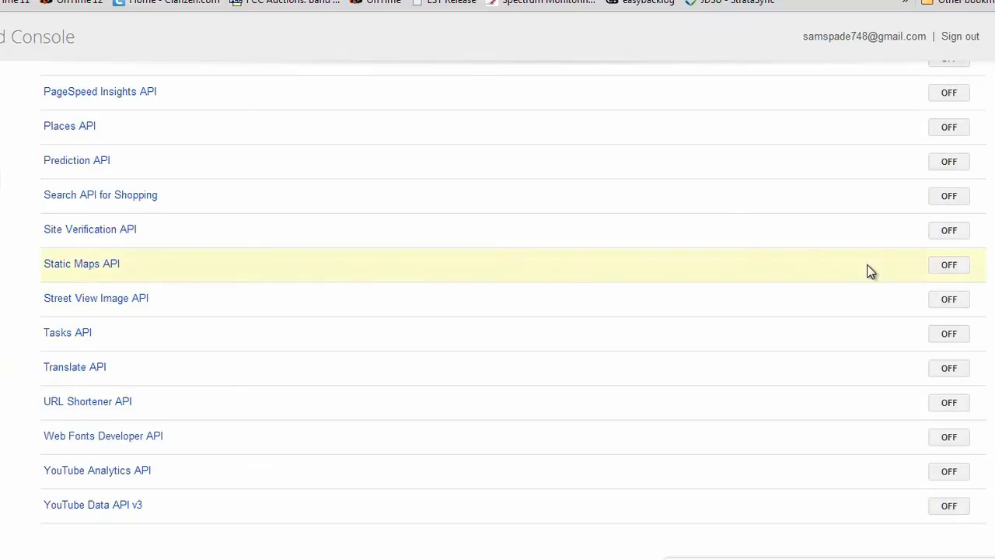
left_click(948, 265)
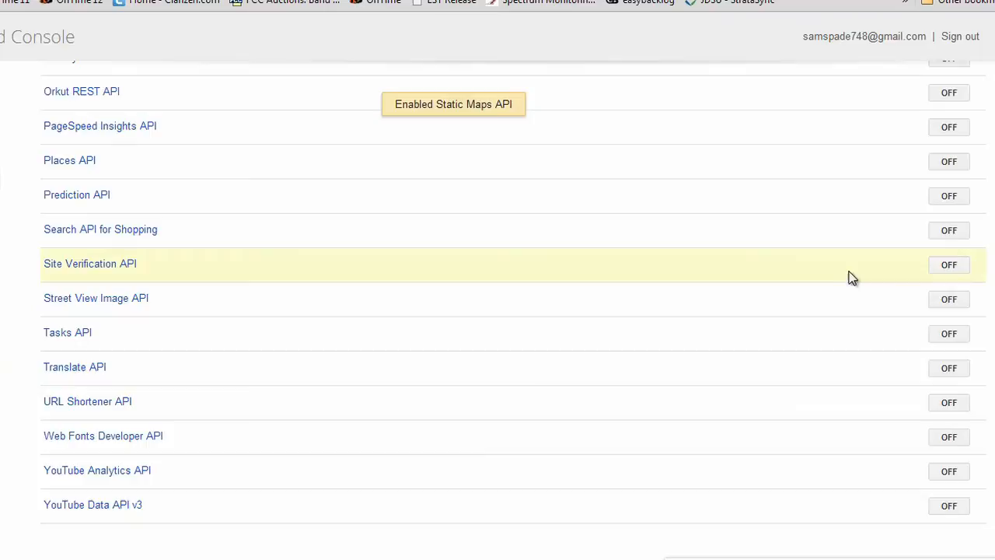
mouse_move(339, 272)
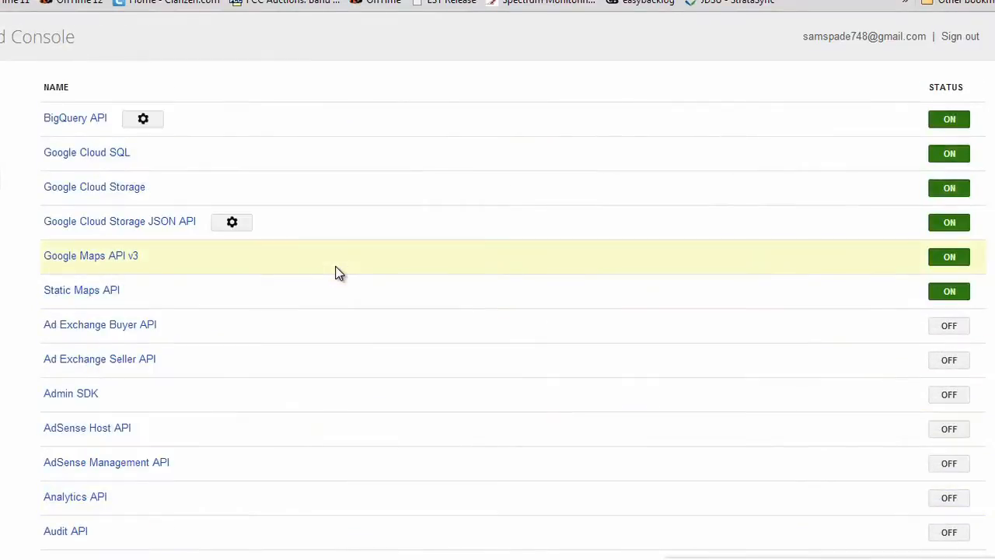
mouse_move(987, 267)
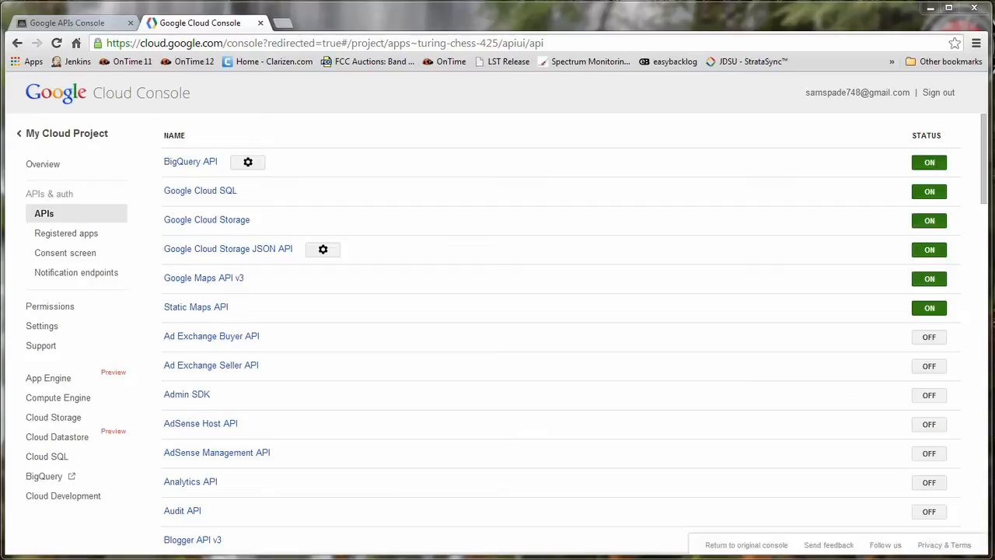
mouse_move(65, 253)
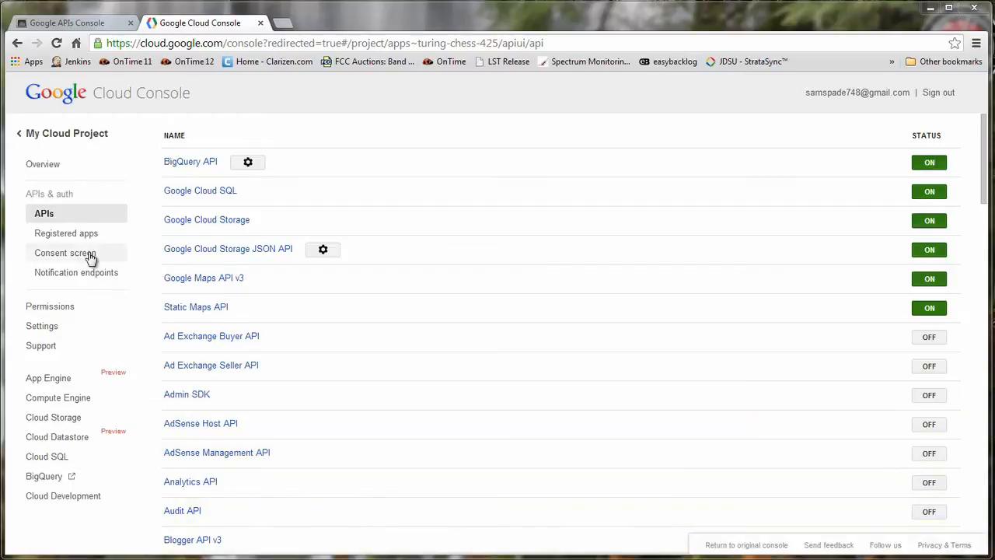
- Register a new web application named 'My App' under Registered apps
left_click(66, 232)
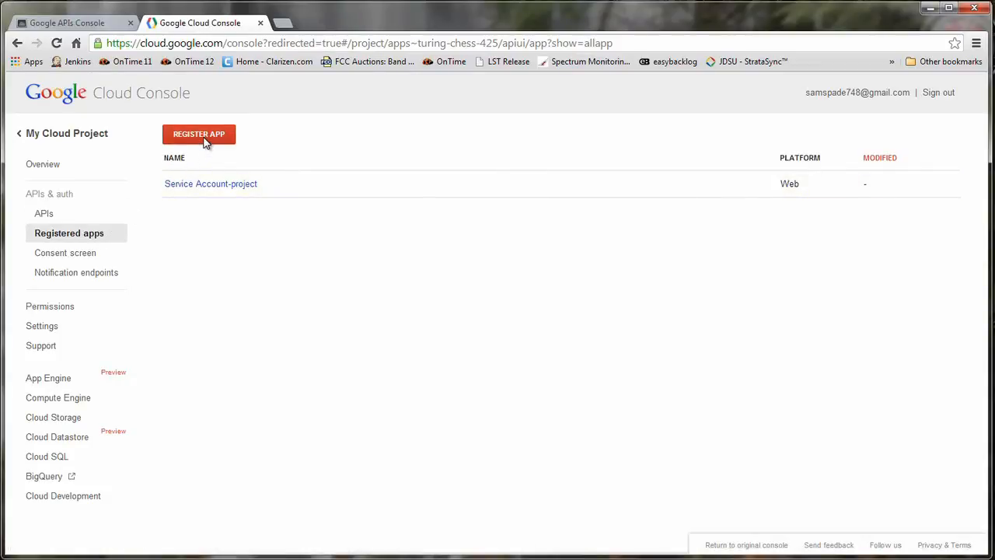
left_click(198, 133)
type("My App")
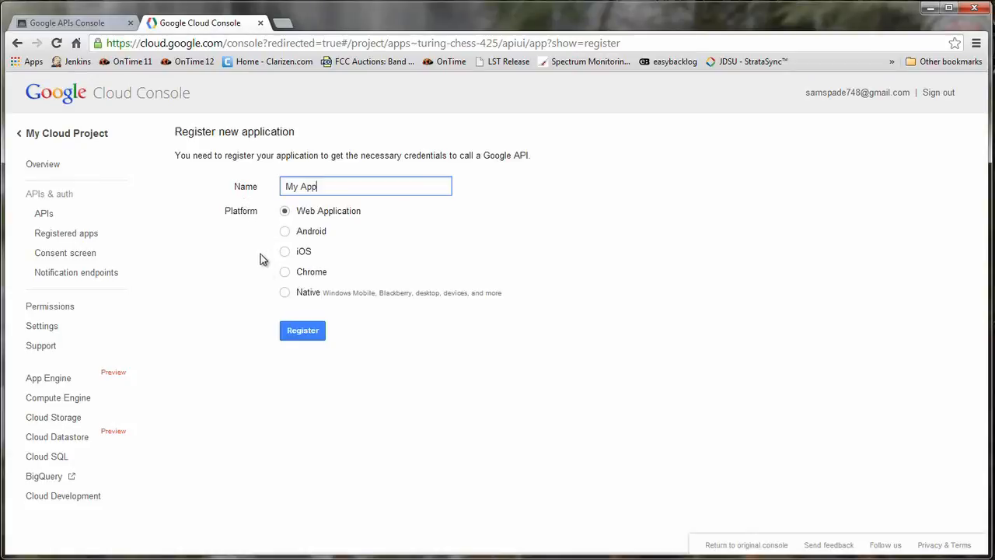
left_click(302, 330)
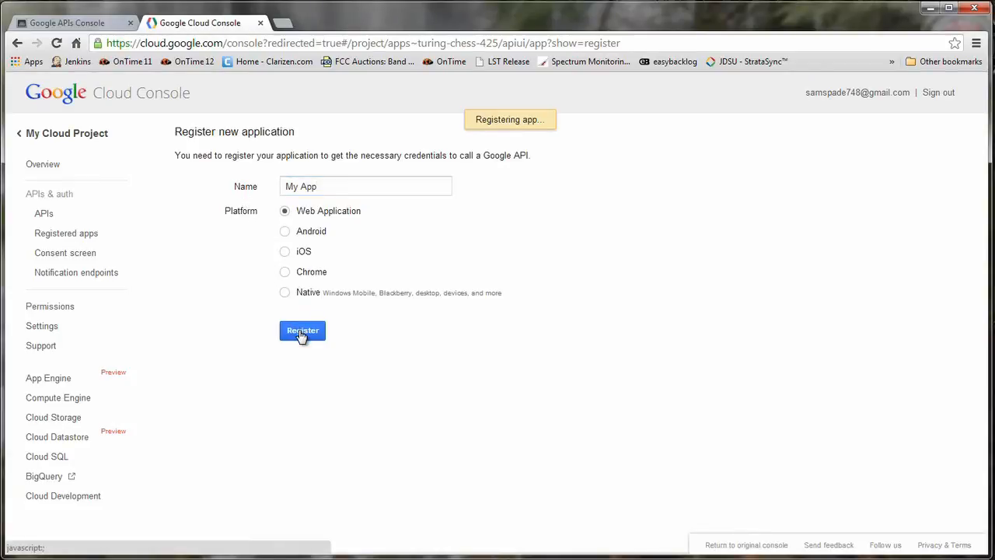
left_click(302, 331)
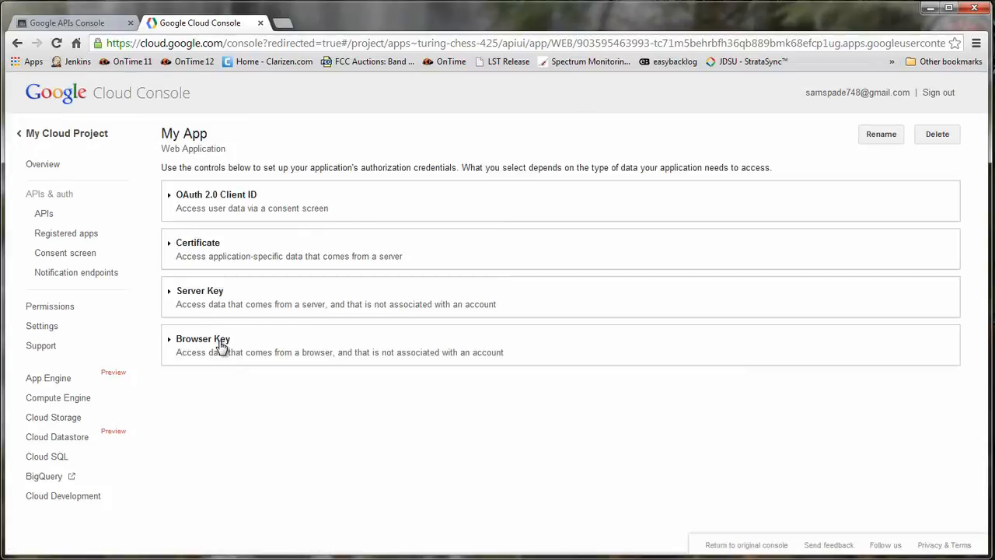
- Expand My App's Browser Key and copy the API key to the clipboard
left_click(203, 338)
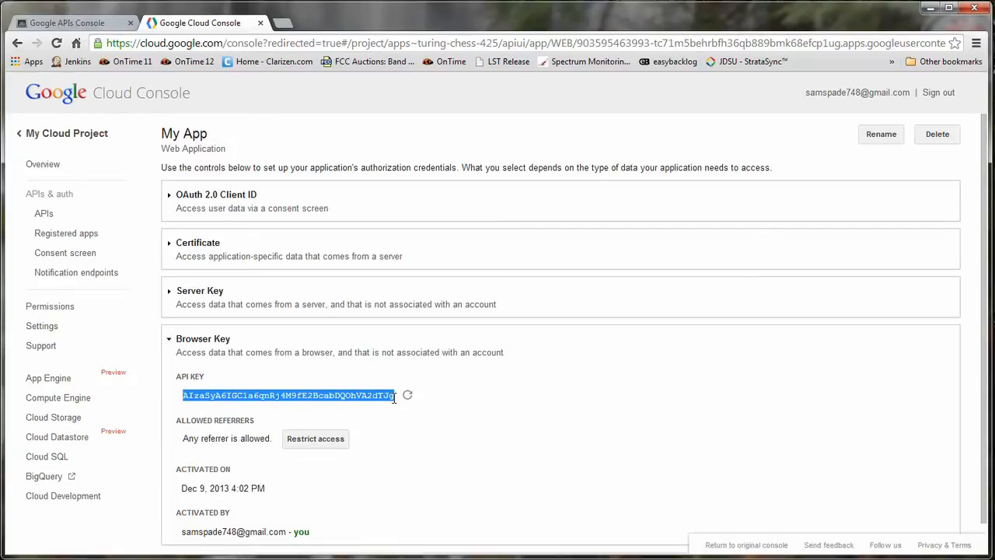
right_click(287, 395)
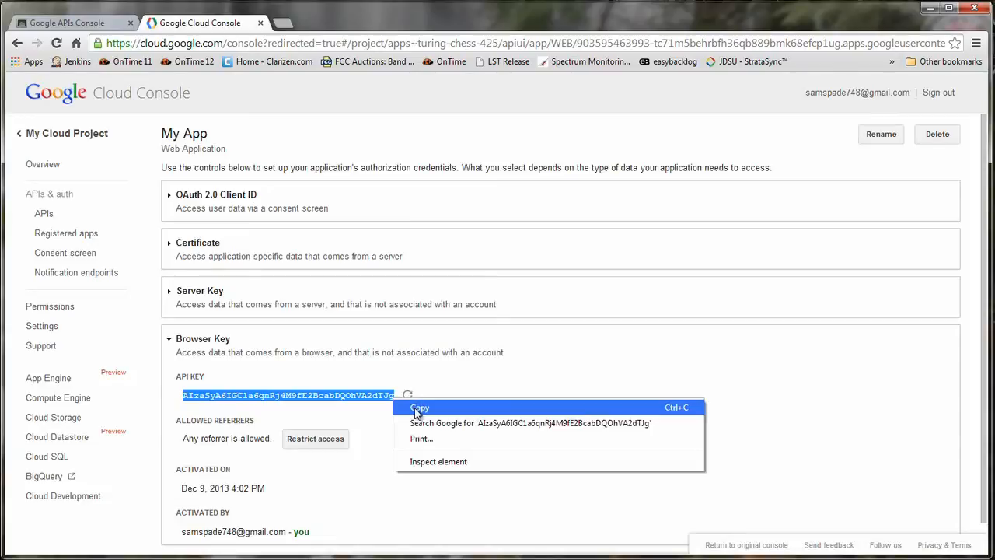
left_click(419, 408)
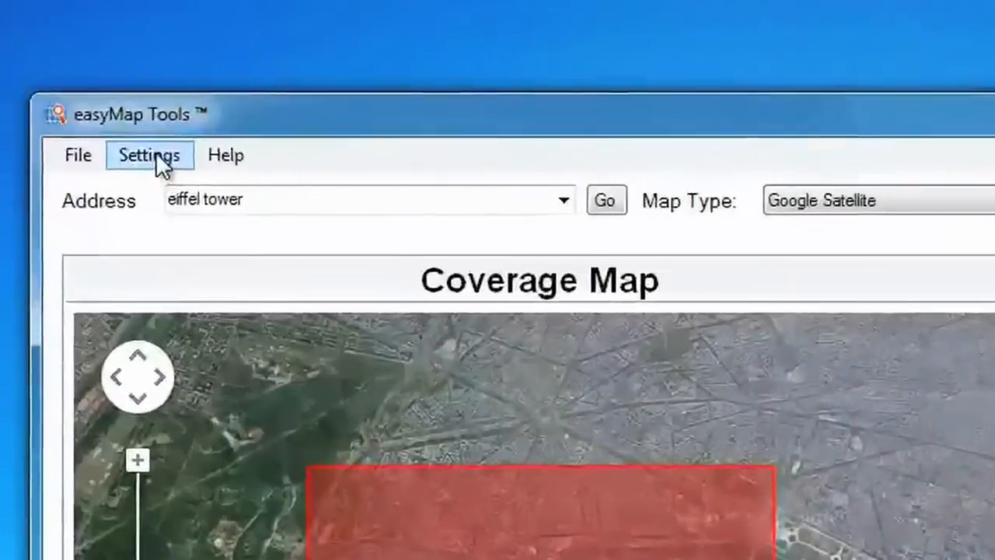
- Paste the Google Maps key into Register API Keys, test it successfully and save the keys
left_click(150, 155)
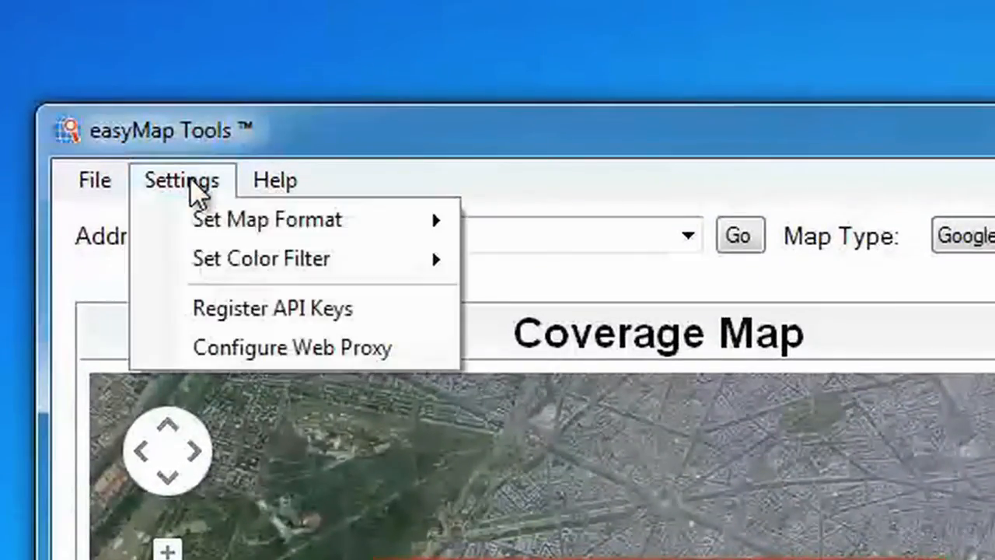
mouse_move(272, 308)
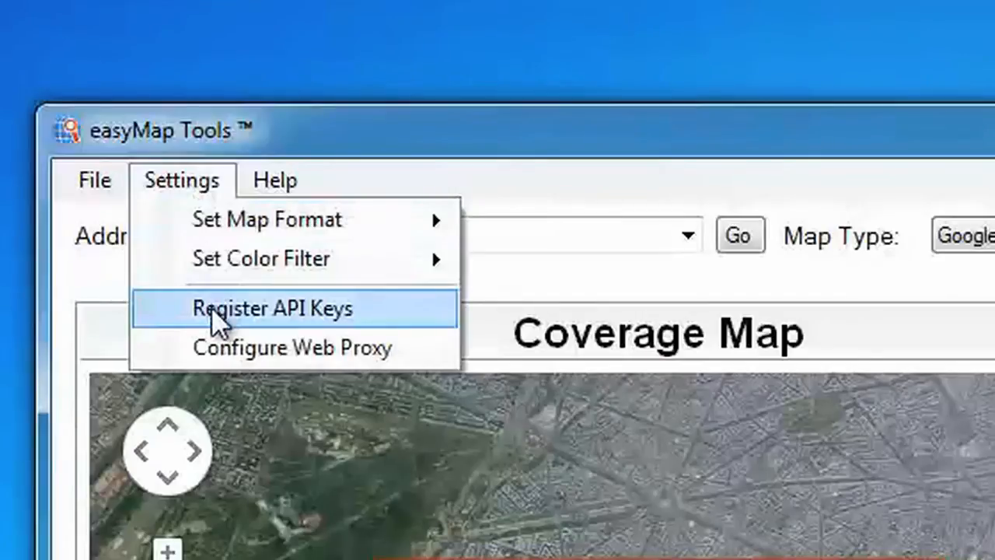
left_click(274, 308)
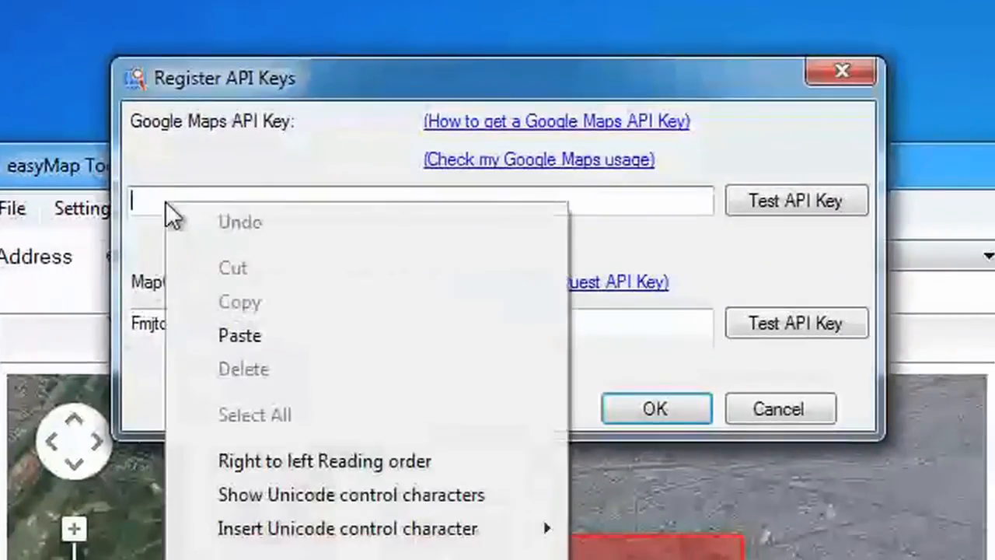
left_click(239, 335)
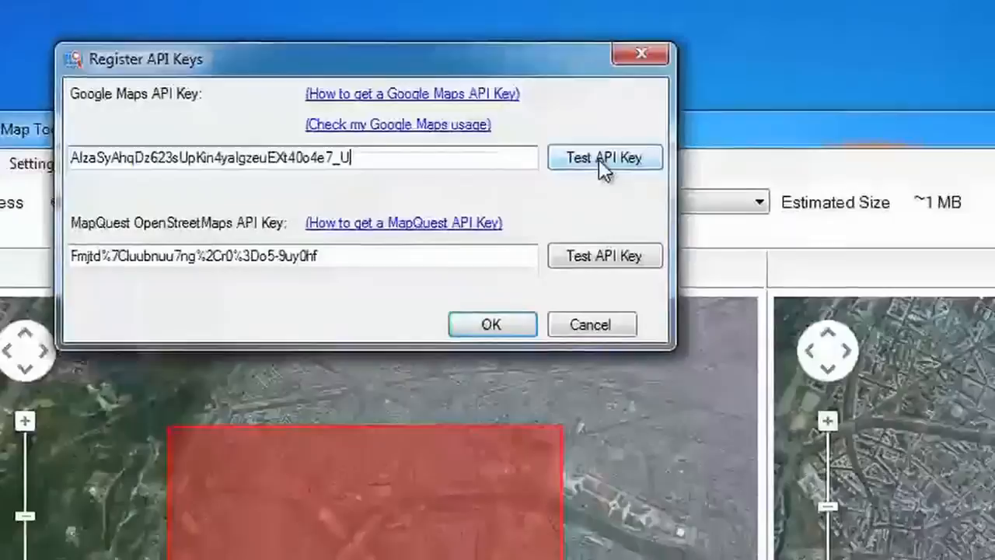
left_click(604, 157)
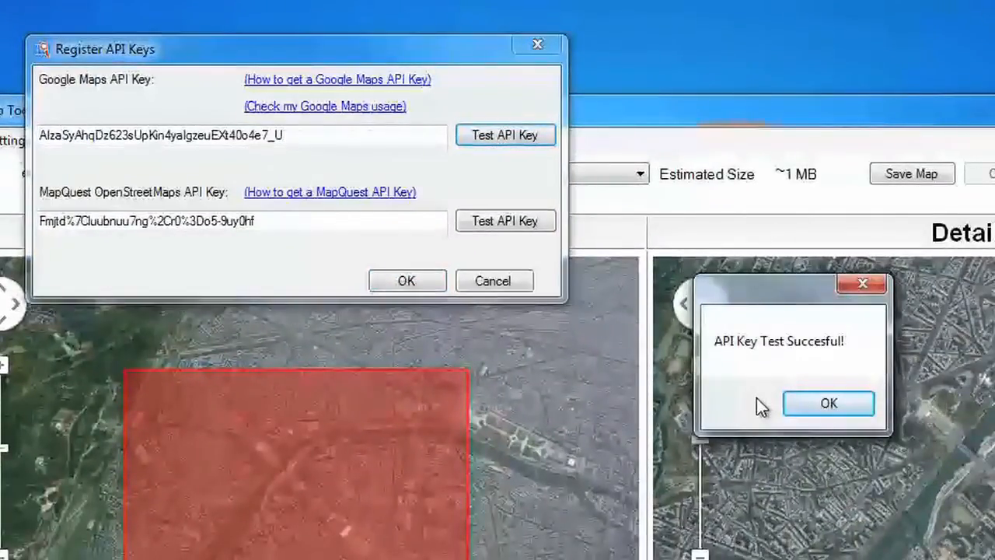
left_click(828, 402)
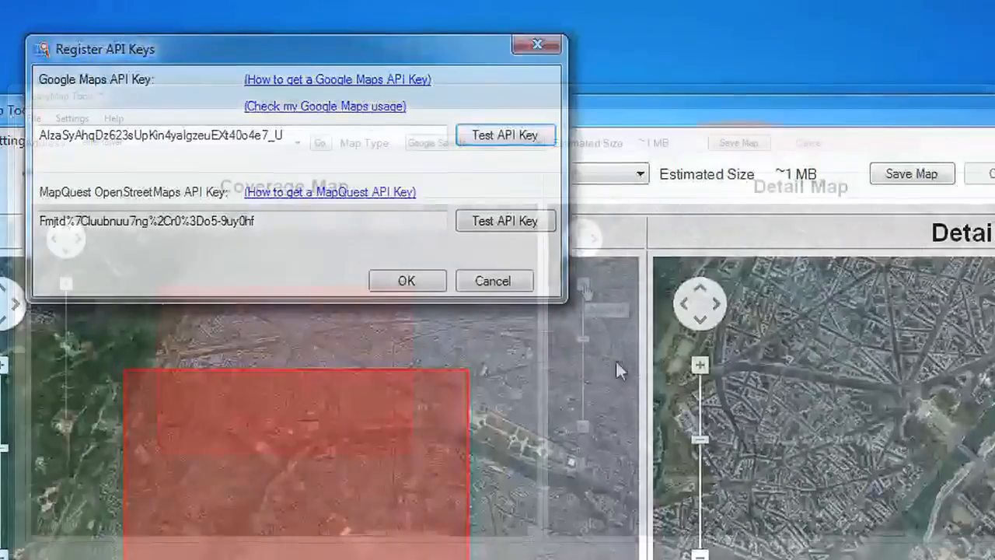
left_click(406, 281)
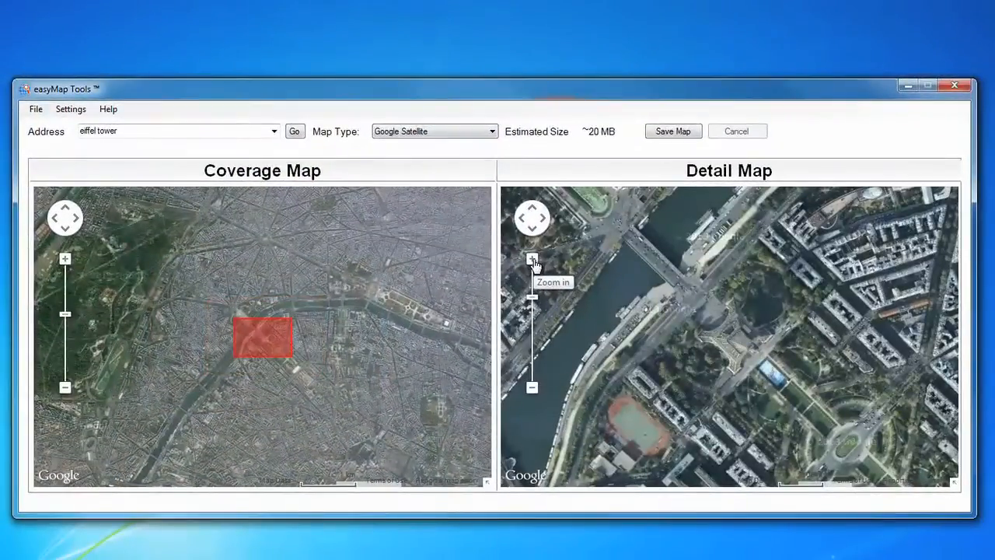
- Zoom the detail map six levels in onto the Eiffel Tower, raising the estimate to ~1000 MB
left_click(532, 259)
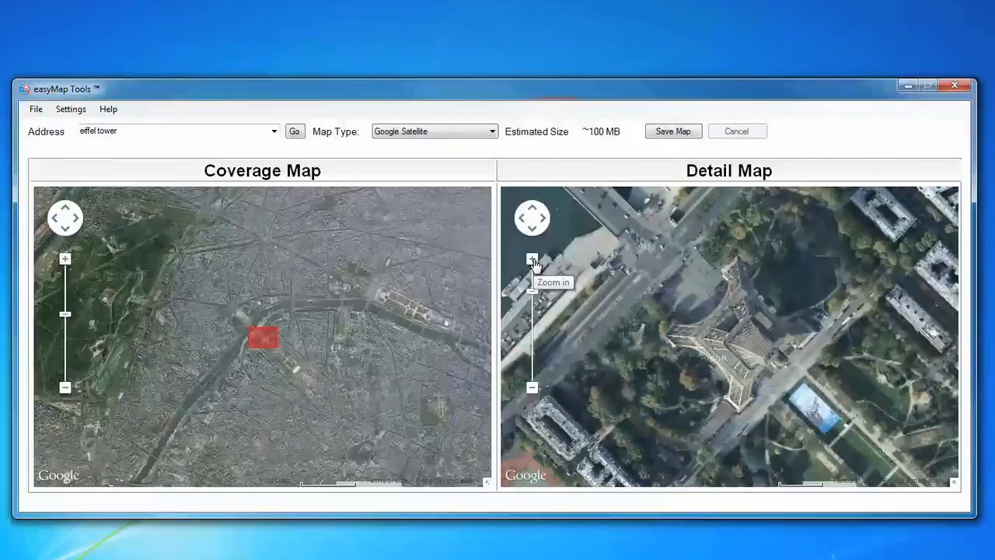
left_click(532, 259)
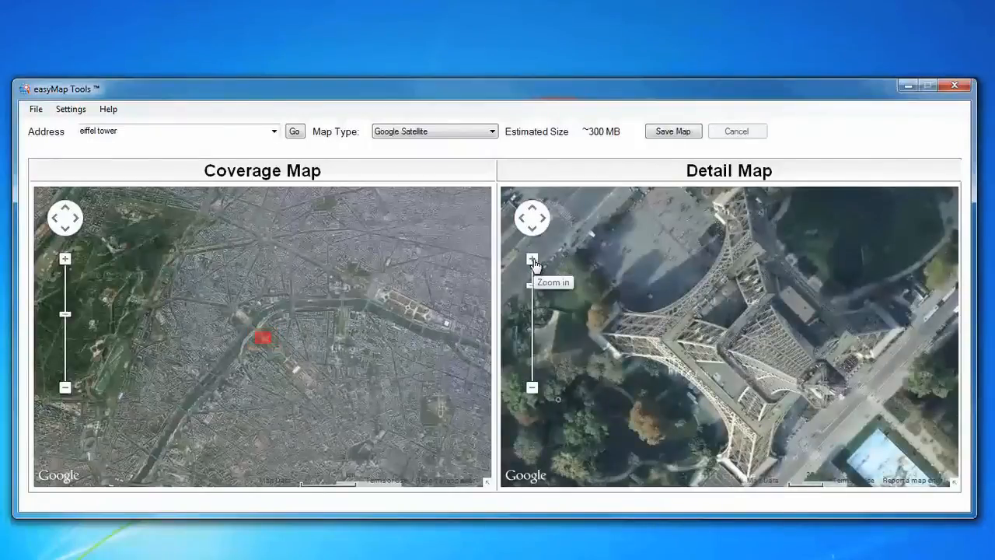
left_click(532, 259)
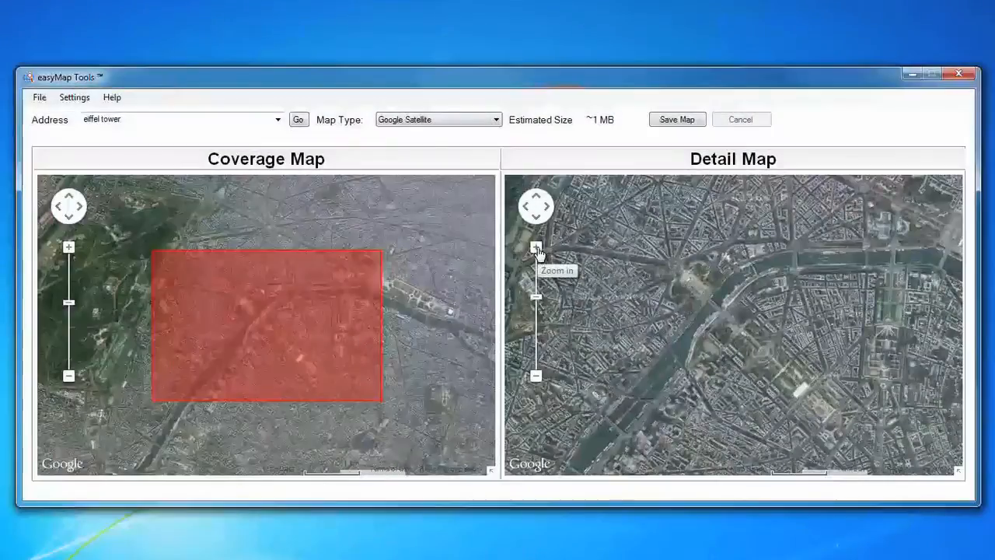
left_click(536, 247)
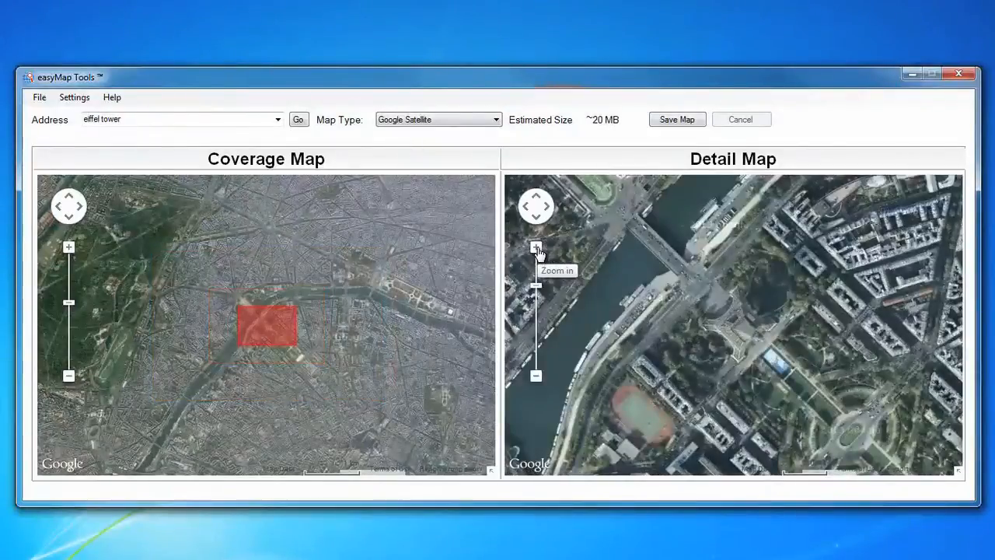
left_click(535, 248)
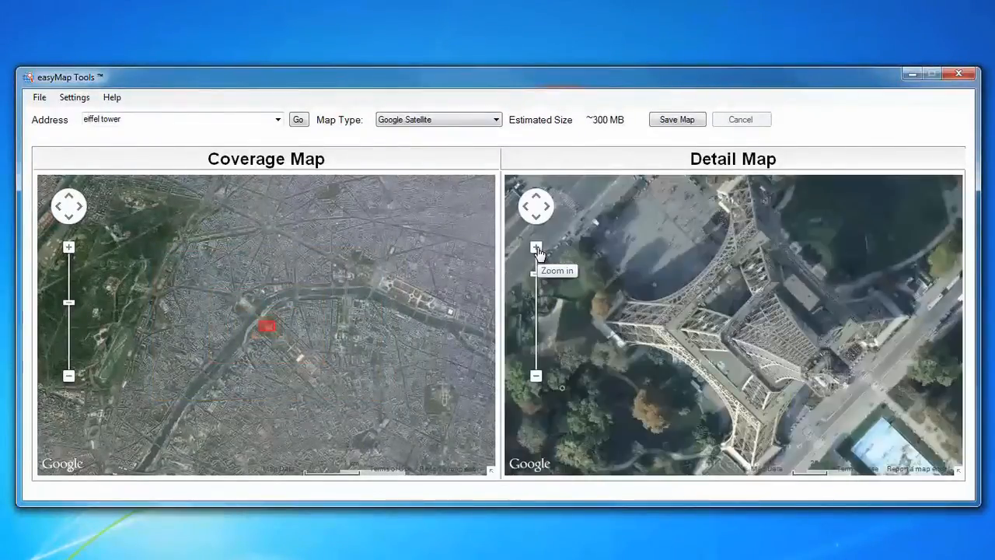
left_click(535, 247)
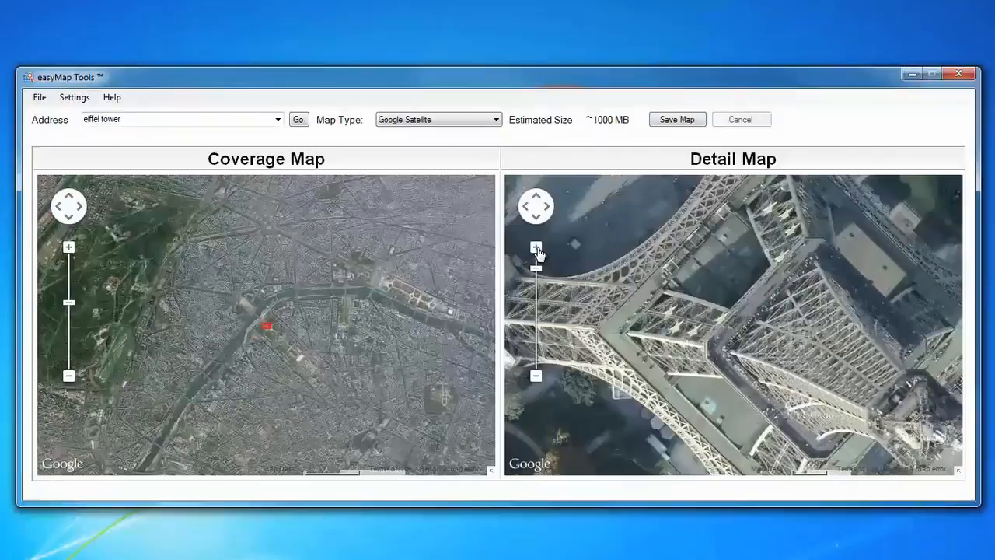